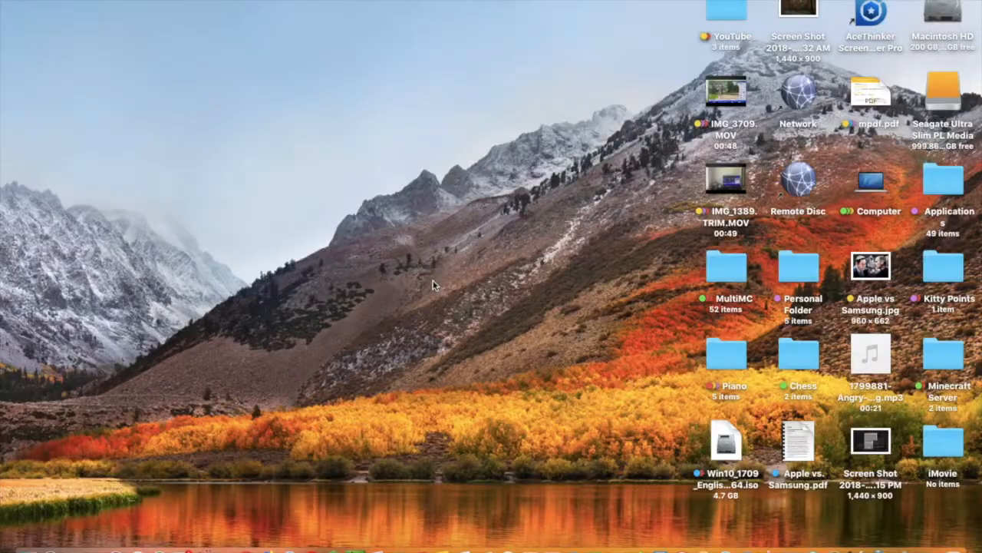
pyautogui.moveTo(559, 67)
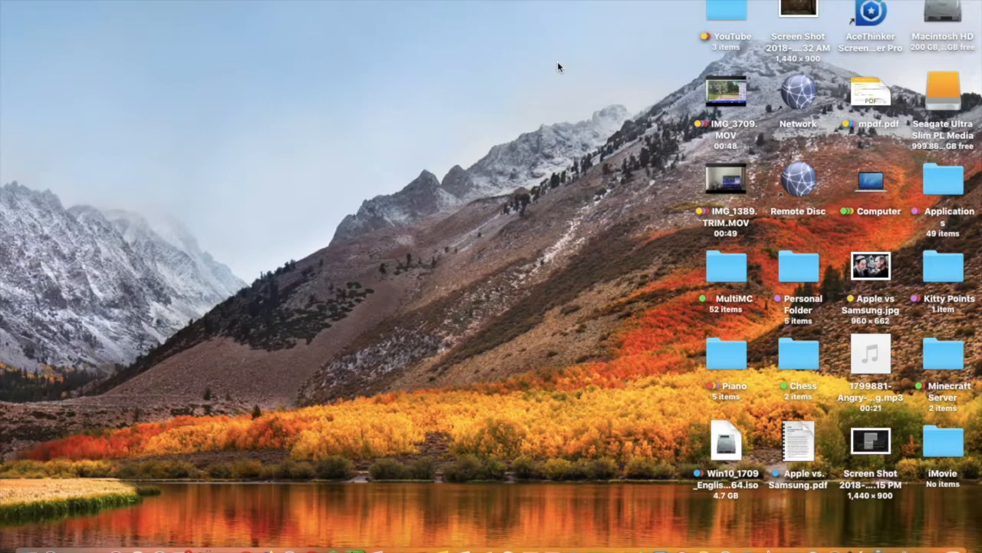
# - Launch System Preferences via Spotlight by searching 'system Preferences'
pyautogui.write('system Preferences')
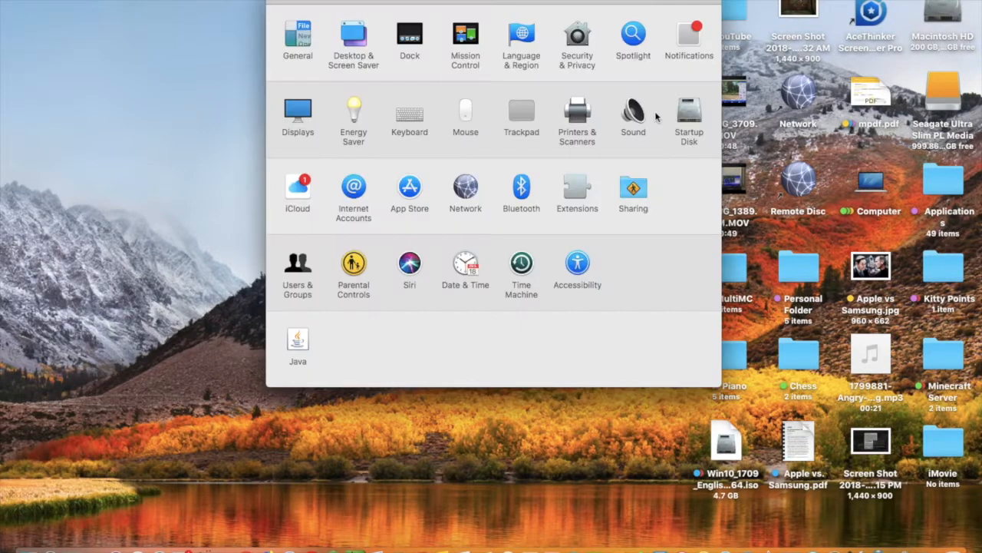
# - Go to the Time Machine pane, currently off with no backup disk chosen
pyautogui.click(522, 264)
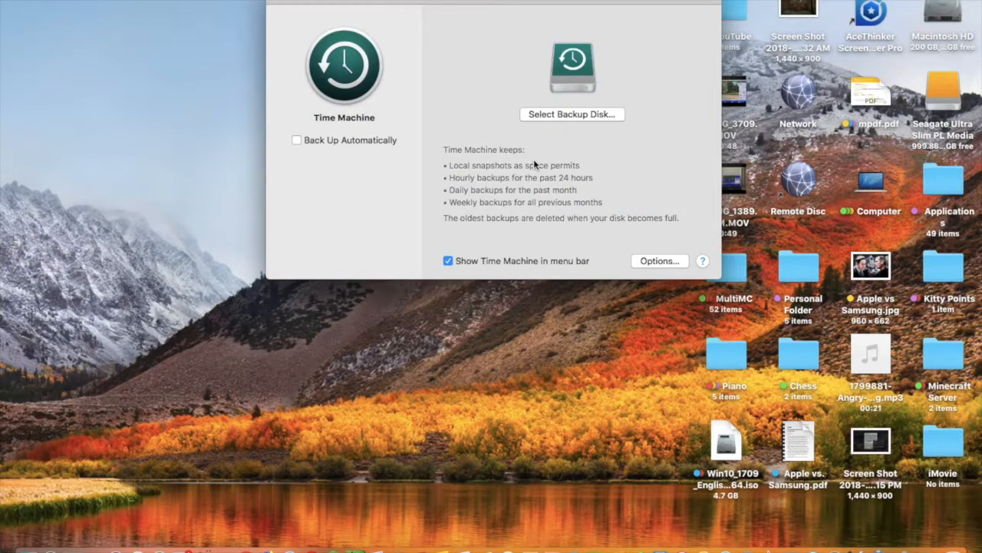
pyautogui.moveTo(506, 143)
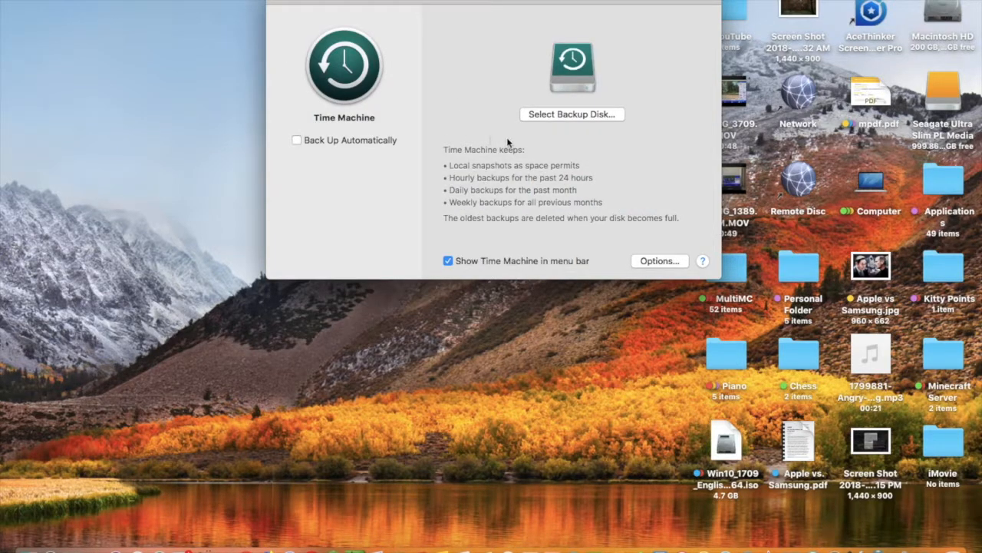
pyautogui.moveTo(560, 126)
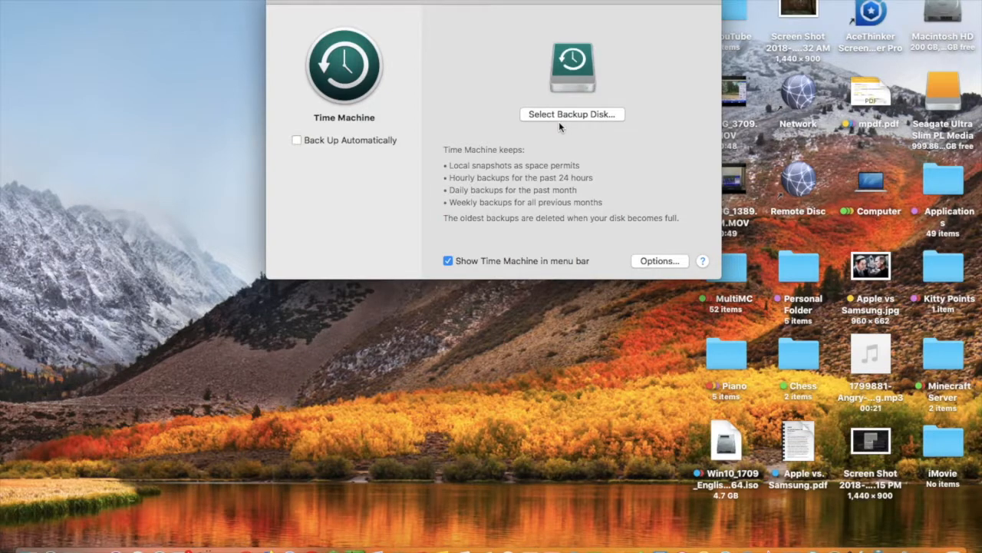
pyautogui.moveTo(562, 174)
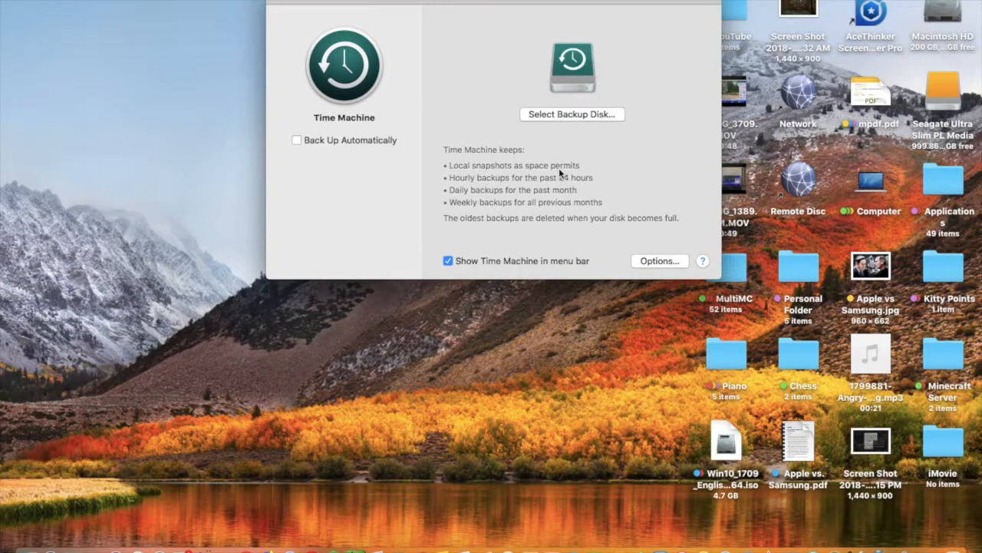
pyautogui.moveTo(537, 169)
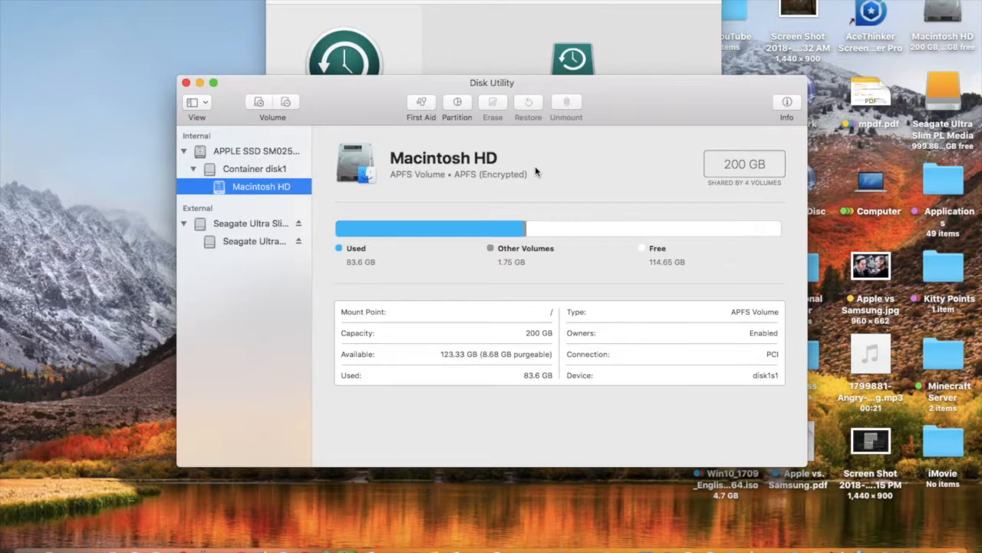
pyautogui.moveTo(408, 187)
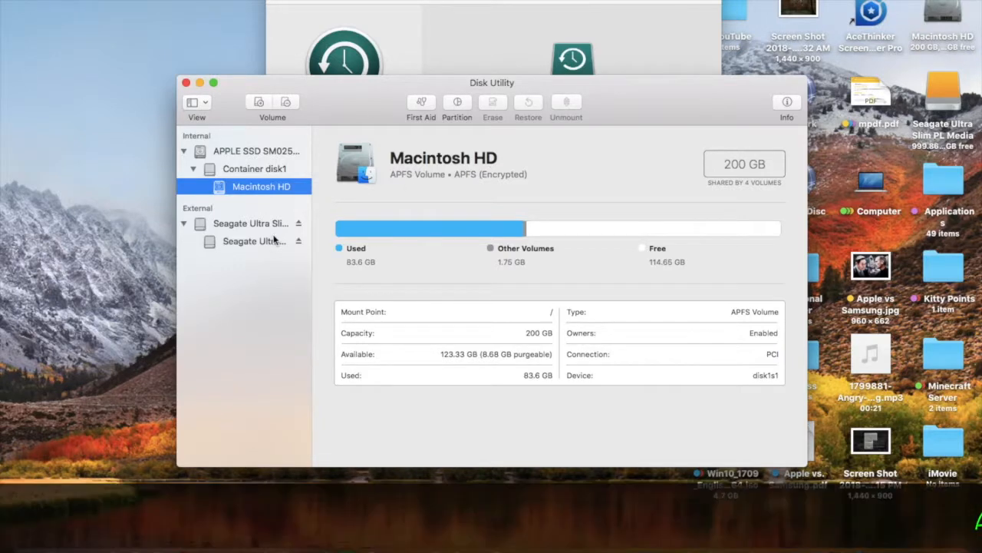
# - Select the external Seagate Ultra Slim 1 TB USB disk in Disk Utility's sidebar
pyautogui.click(249, 223)
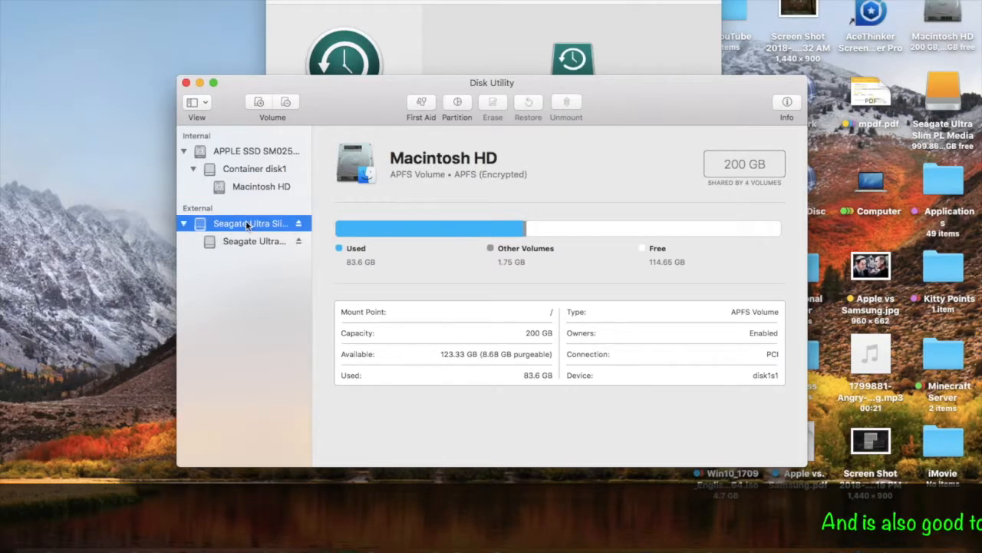
pyautogui.click(248, 224)
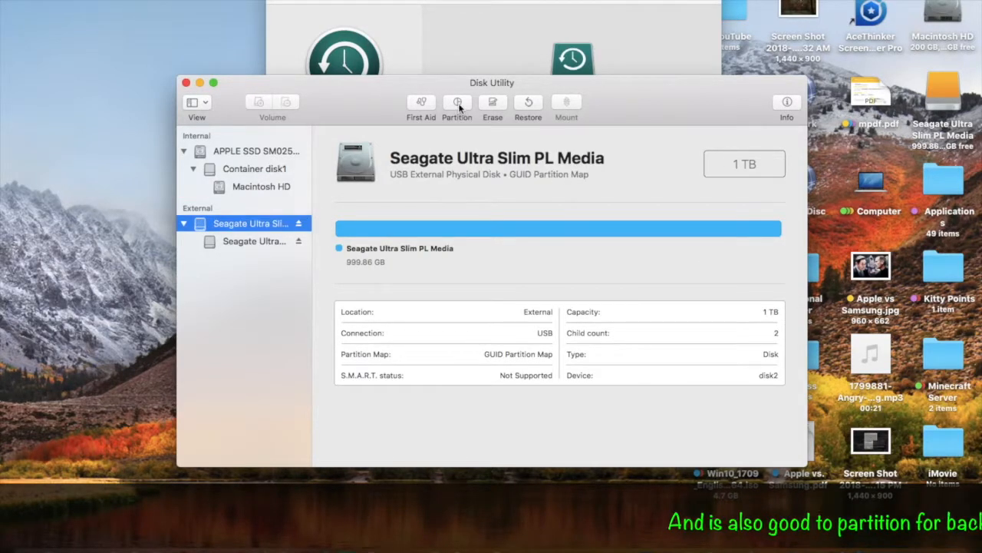
# - Add a partition to the Seagate drive and size the new slice to about 256 GB
pyautogui.click(457, 106)
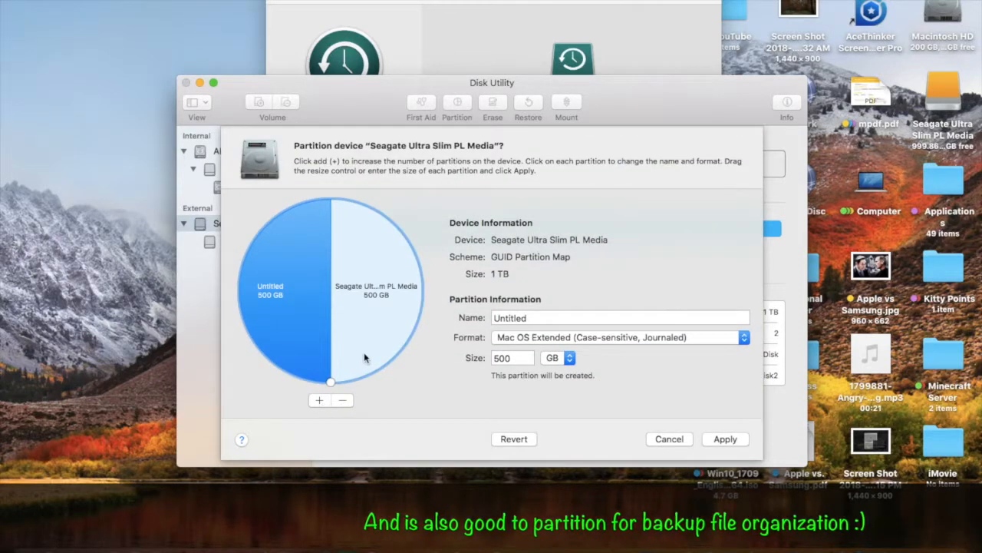
pyautogui.click(376, 291)
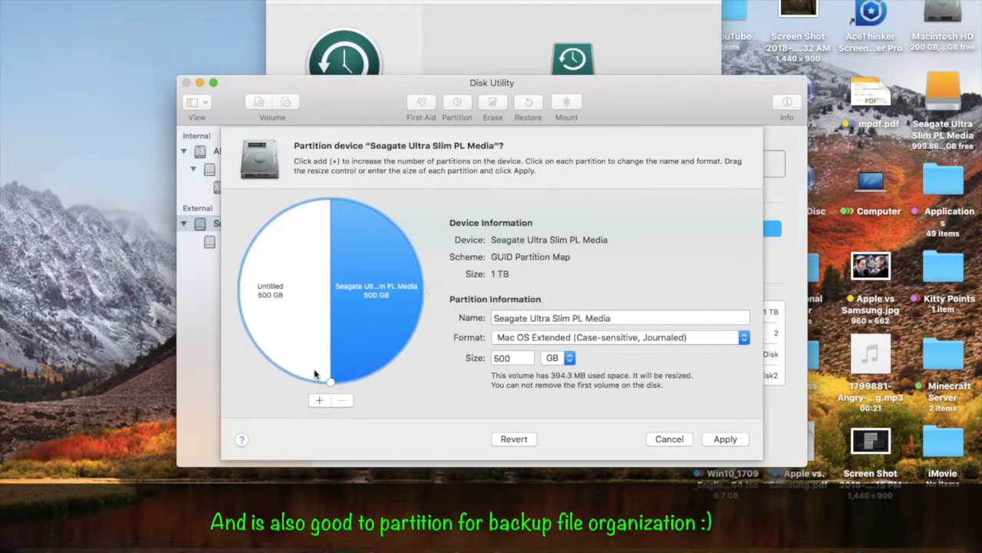
pyautogui.moveTo(330, 381); pyautogui.dragTo(251, 341)
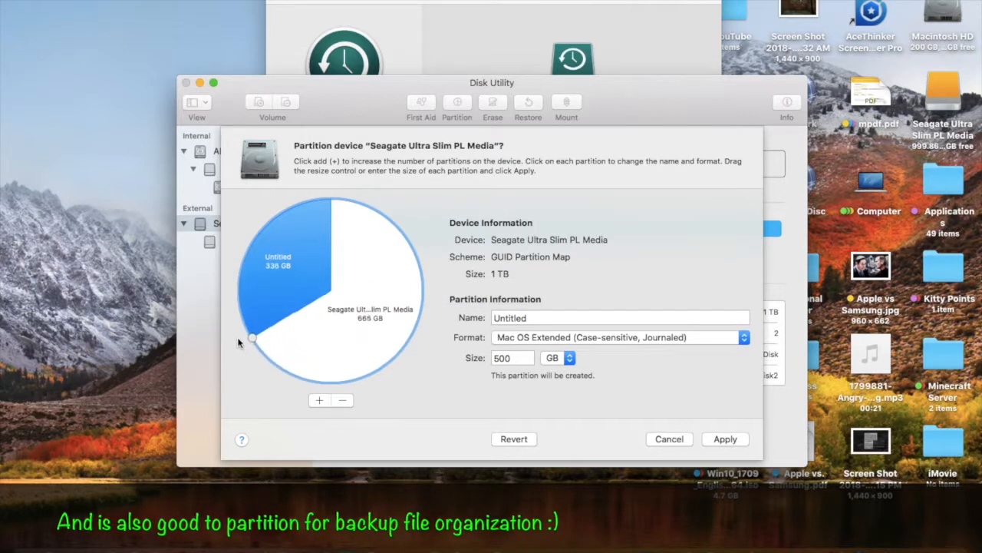
pyautogui.moveTo(252, 339); pyautogui.dragTo(238, 298)
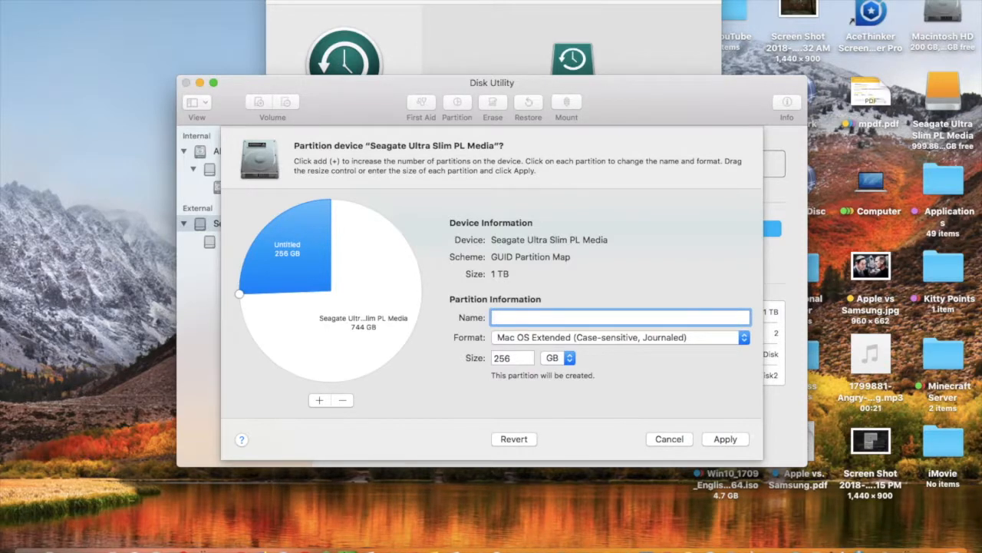
# - Name the new partition 'MacBook Air' and apply the partition layout to the drive
pyautogui.write('MacBook Air')
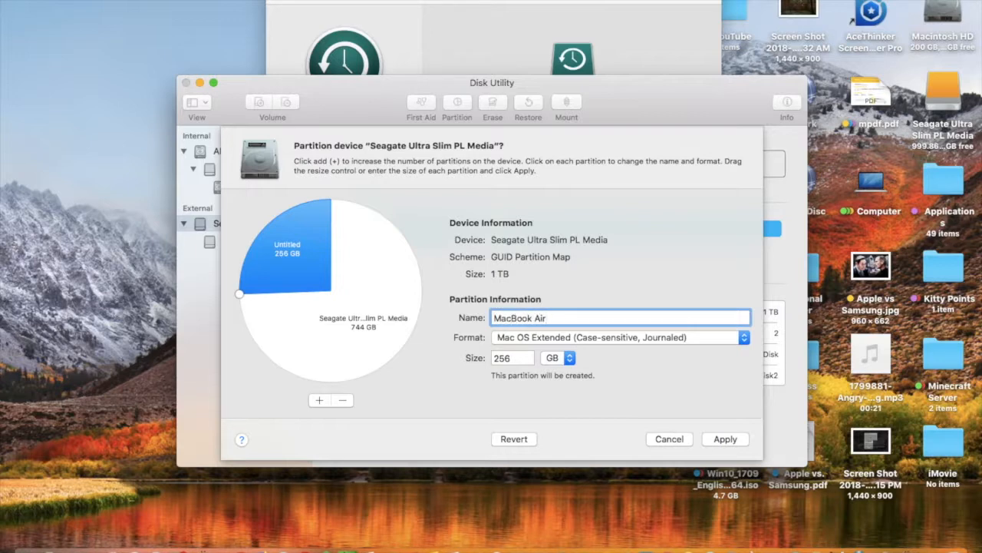
pyautogui.moveTo(651, 412)
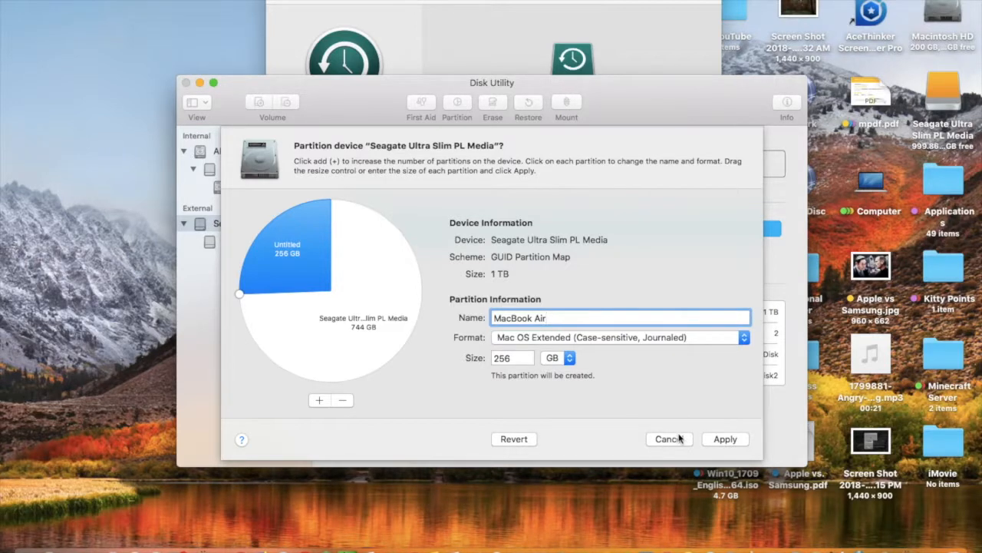
pyautogui.click(724, 439)
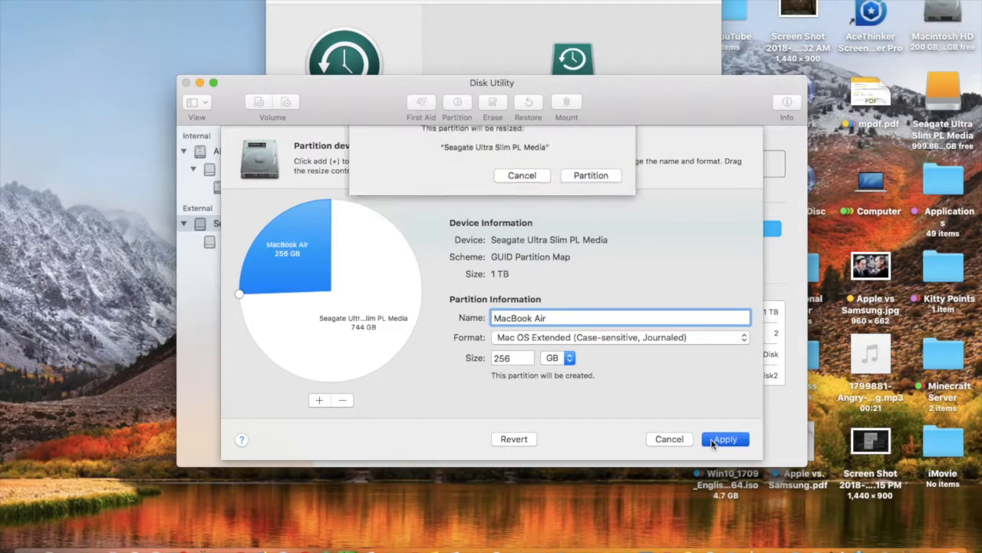
pyautogui.click(590, 175)
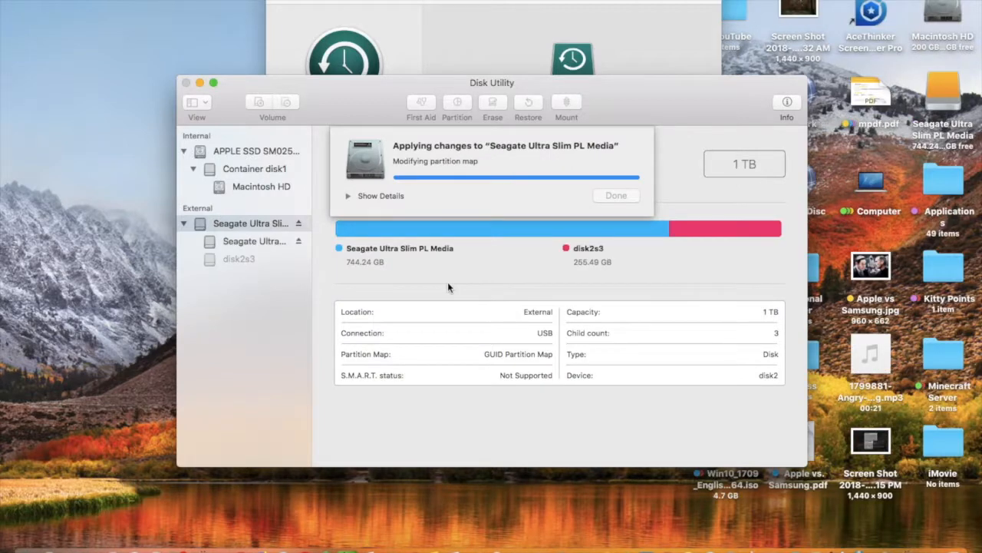
# - Dismiss the finished partitioning, leaving 744 GB Seagate and 255 GB MacBook Air volumes
pyautogui.click(616, 195)
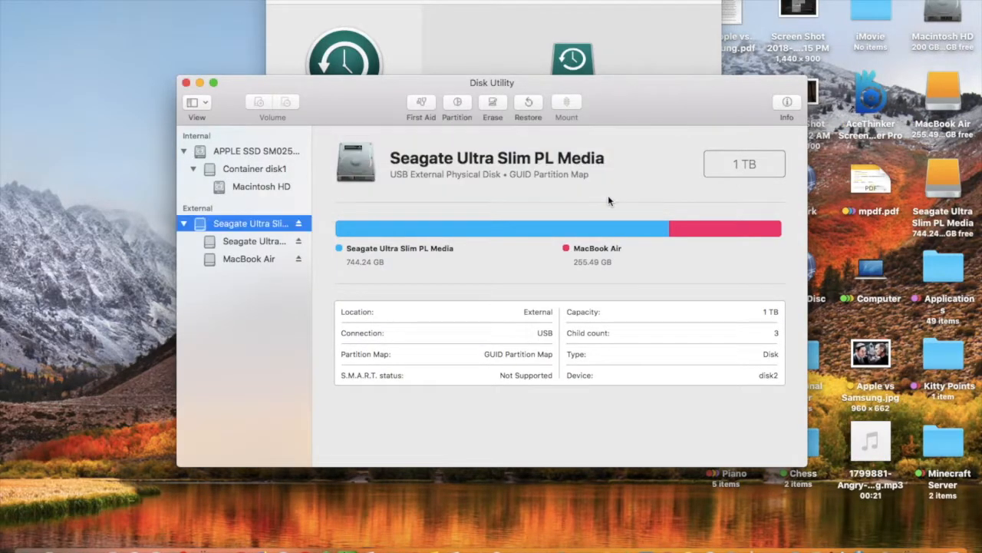
pyautogui.moveTo(591, 230)
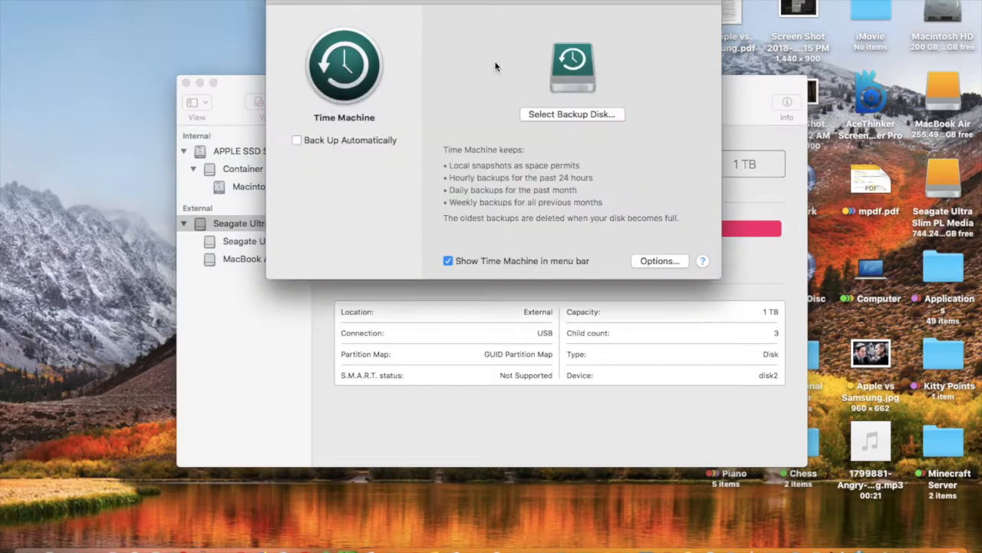
# - Use Seagate Ultra Slim PL Media as a Time Machine backup disk with automatic backups on
pyautogui.click(571, 113)
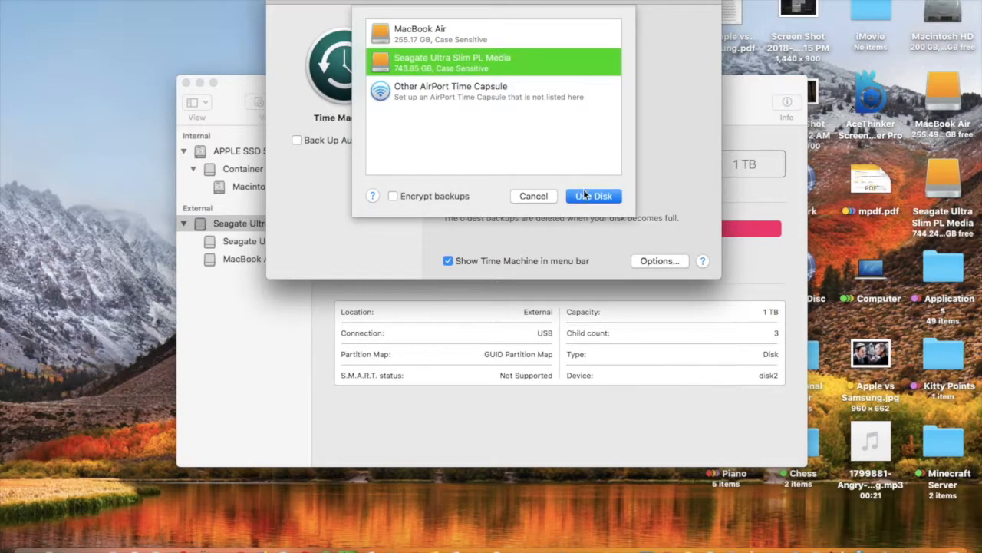
pyautogui.click(593, 196)
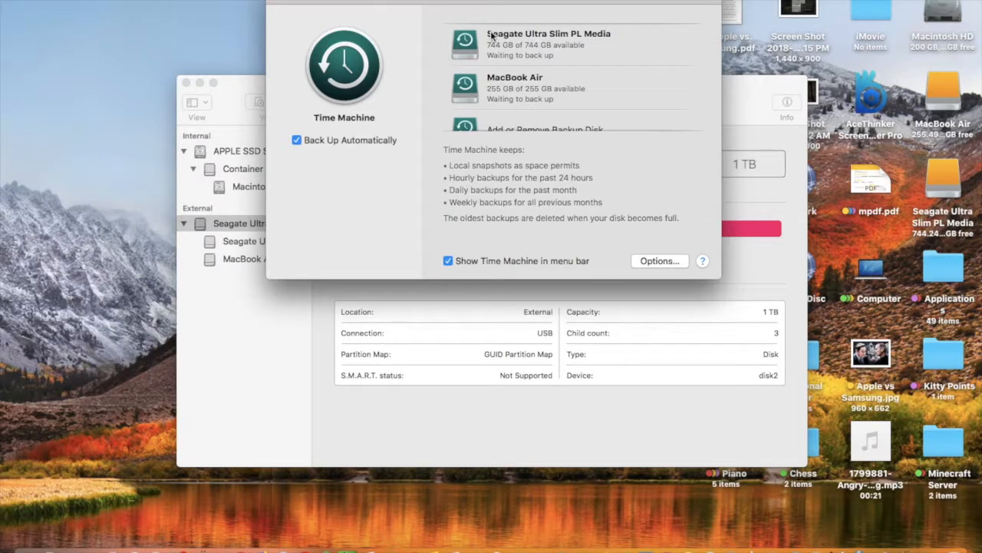
# - Add the MacBook Air volume as a Time Machine backup disk from the disk chooser
pyautogui.scroll(-3)
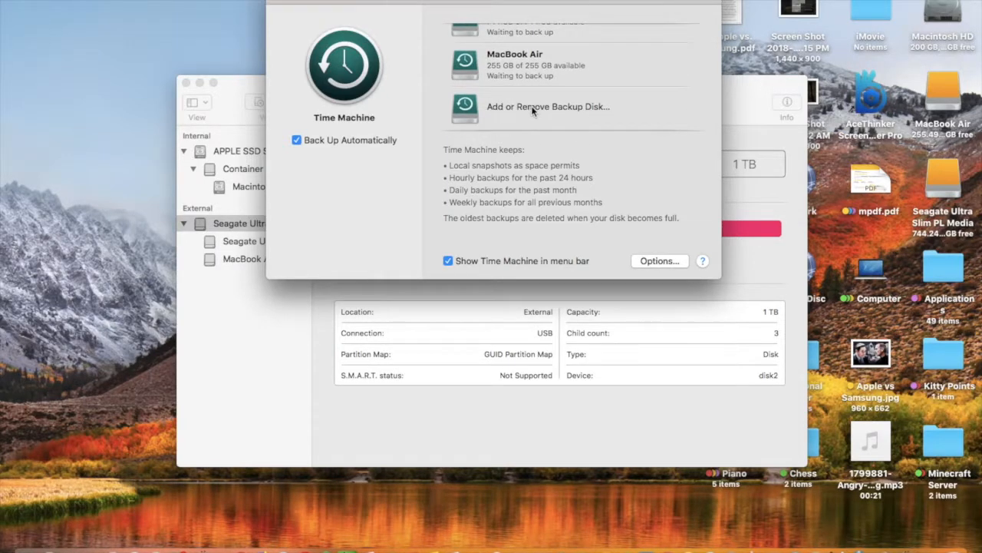
pyautogui.click(548, 107)
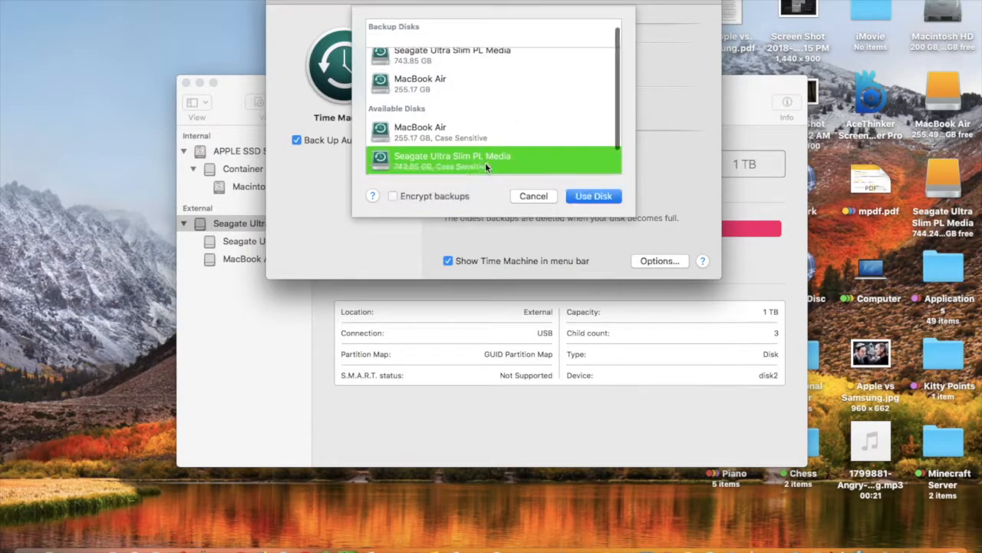
pyautogui.click(592, 196)
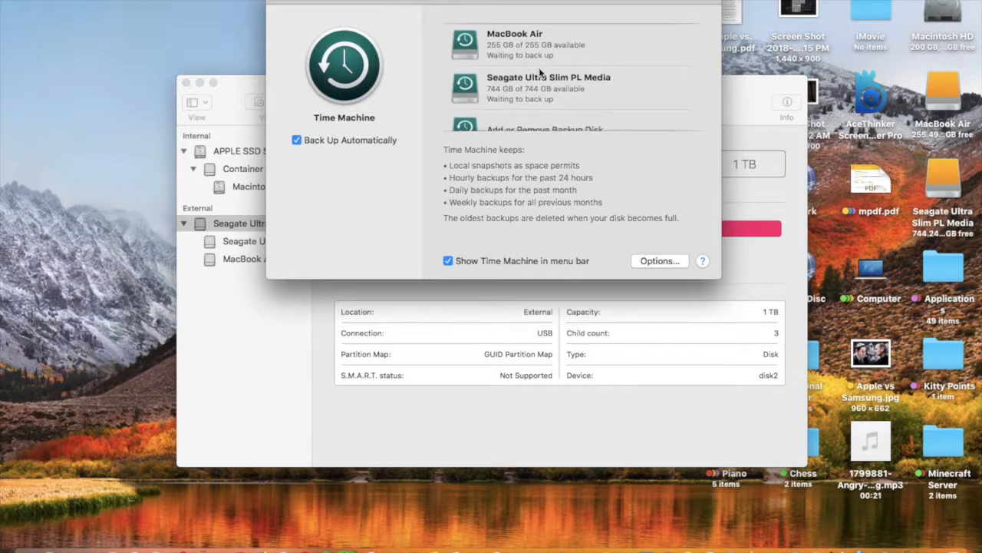
pyautogui.moveTo(528, 126)
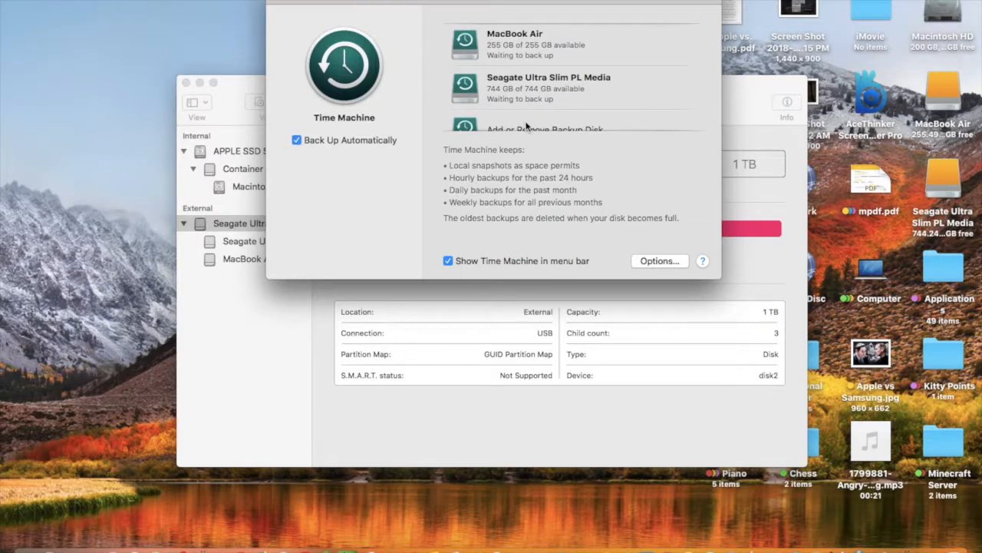
pyautogui.click(545, 128)
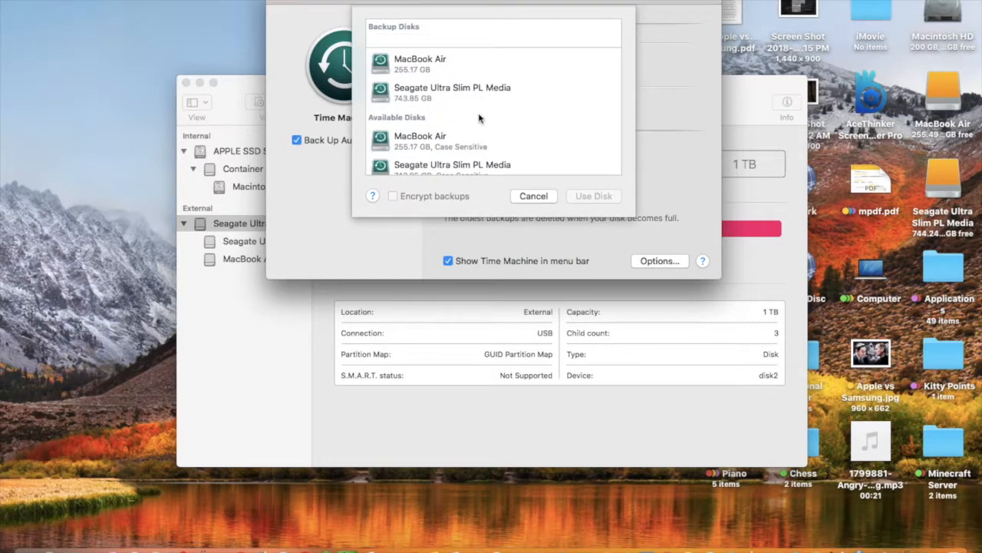
pyautogui.click(420, 141)
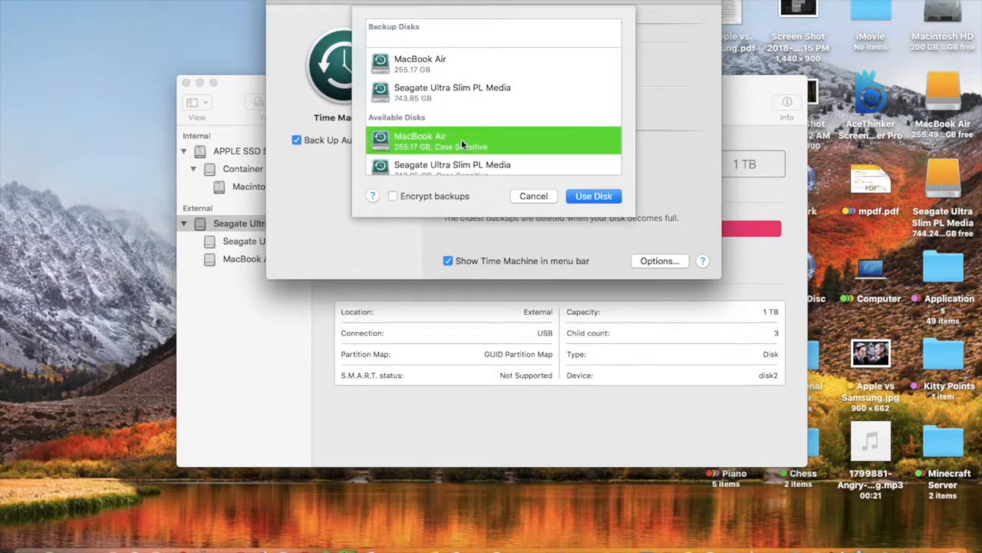
pyautogui.moveTo(591, 222)
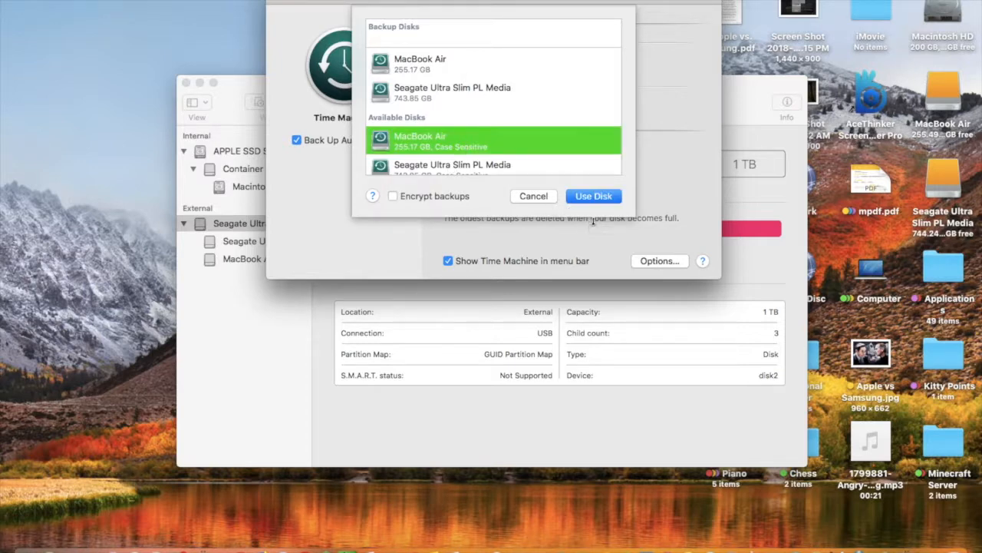
pyautogui.click(593, 196)
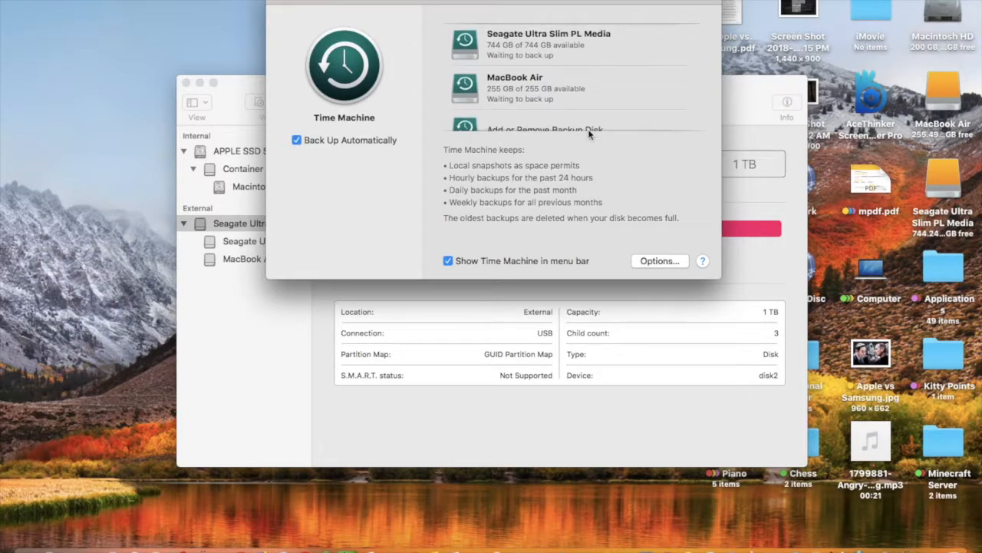
pyautogui.moveTo(569, 115)
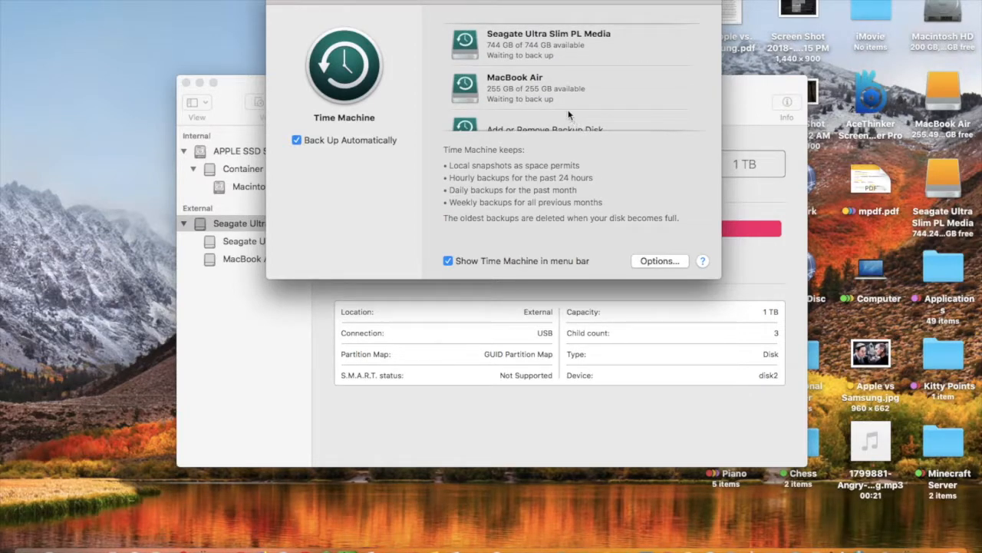
# - Remove MacBook Air again so Seagate Ultra Slim PL Media is the only backup disk
pyautogui.click(545, 129)
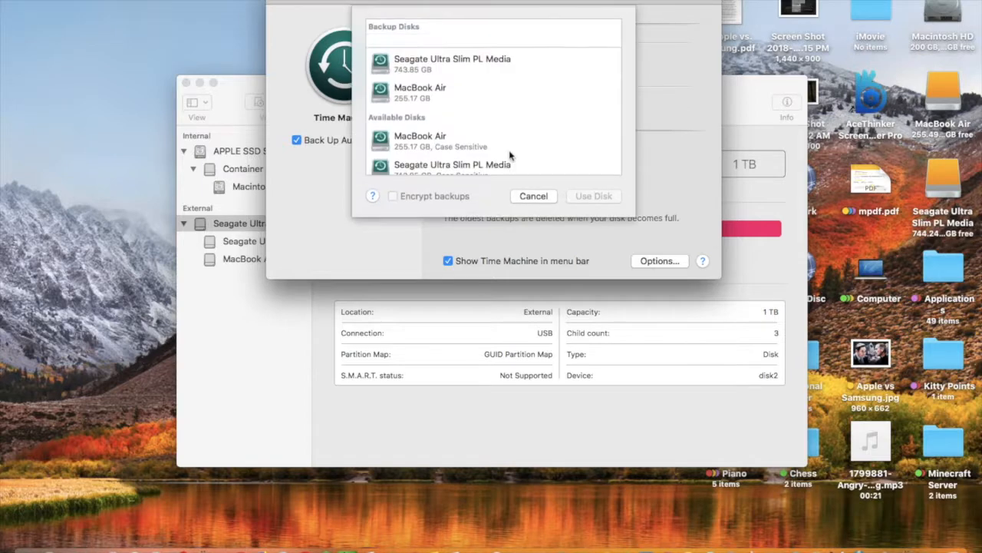
pyautogui.click(585, 196)
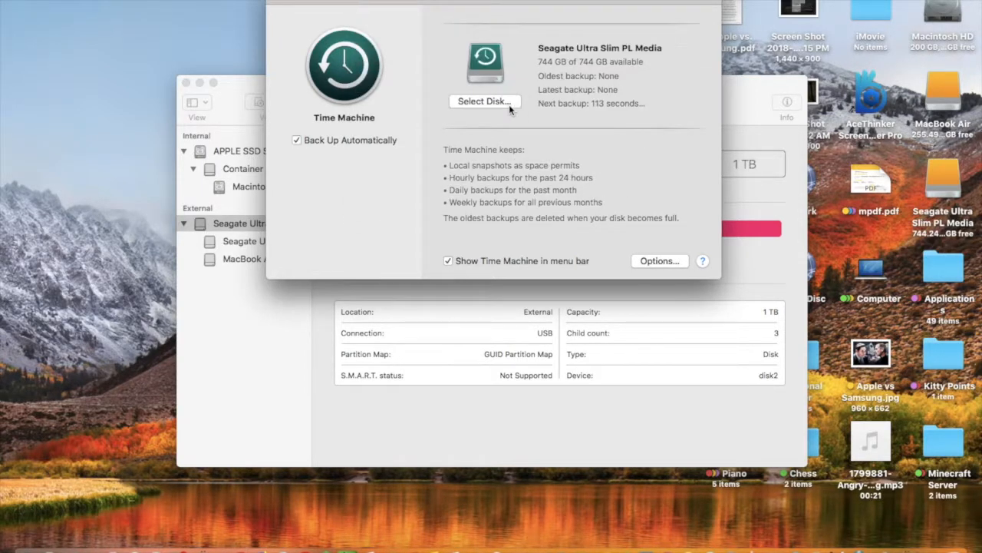
# - Remove Seagate Ultra Slim PL Media from Time Machine's backup disks and close System Preferences
pyautogui.click(483, 102)
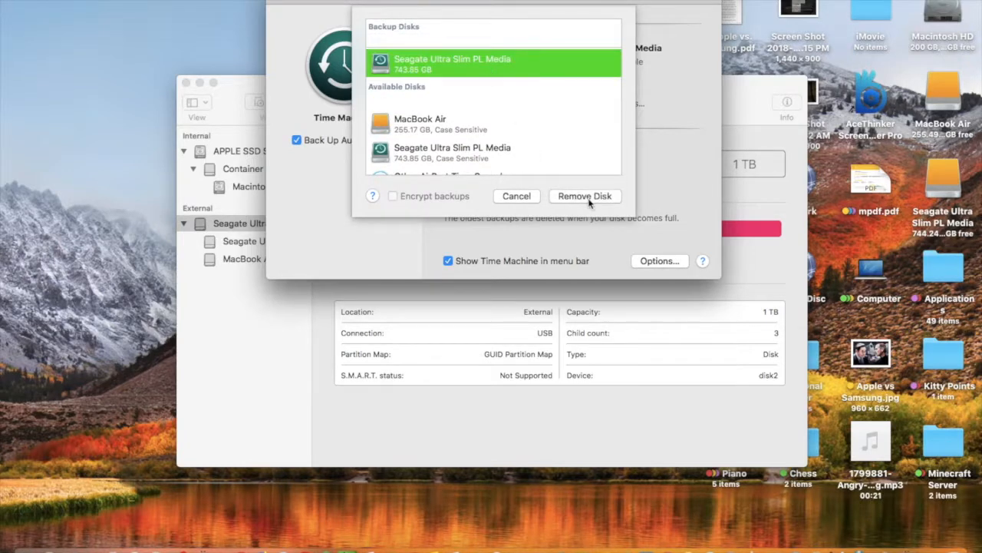
pyautogui.click(583, 197)
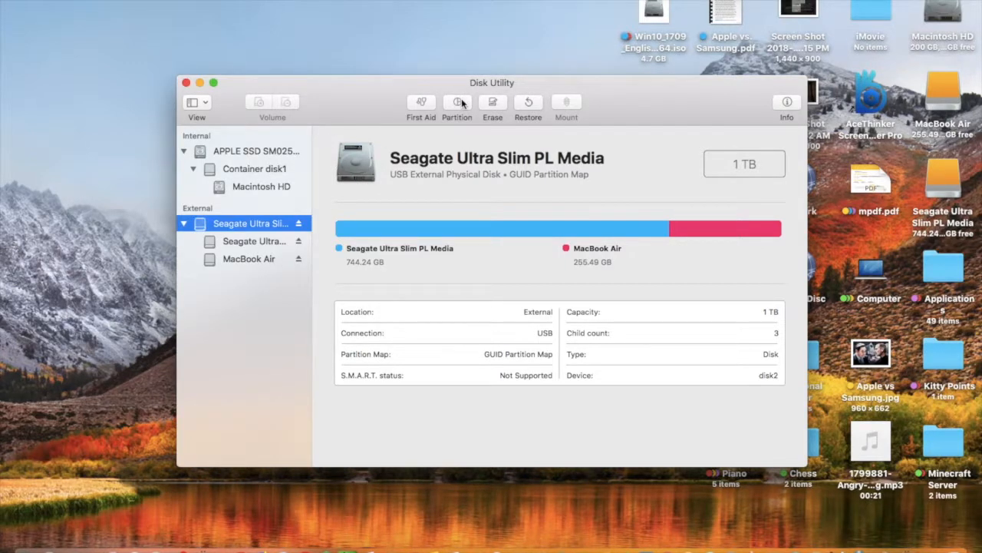
pyautogui.moveTo(399, 149)
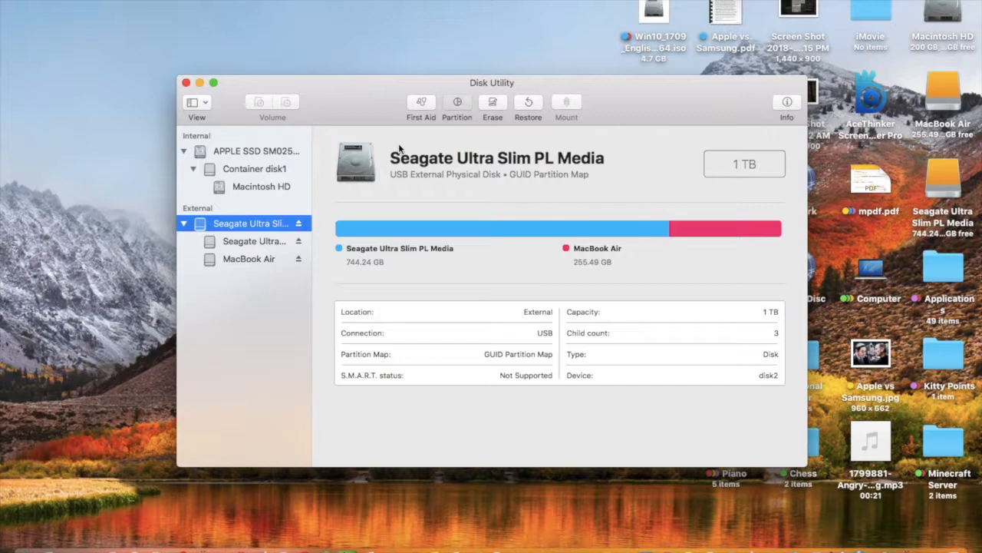
# - Review the 255 GB MacBook Air partition in the Seagate layout and cancel without changes
pyautogui.click(457, 107)
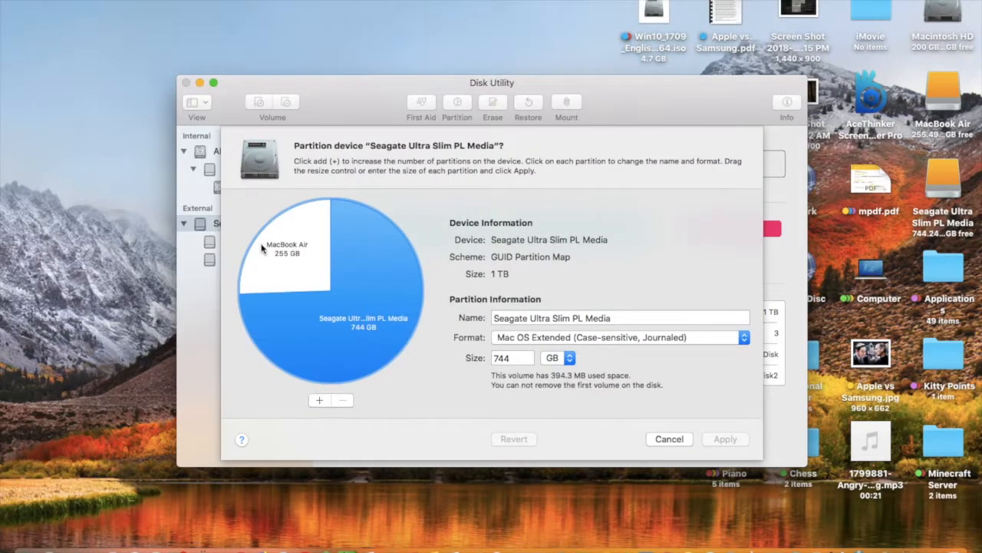
pyautogui.click(286, 245)
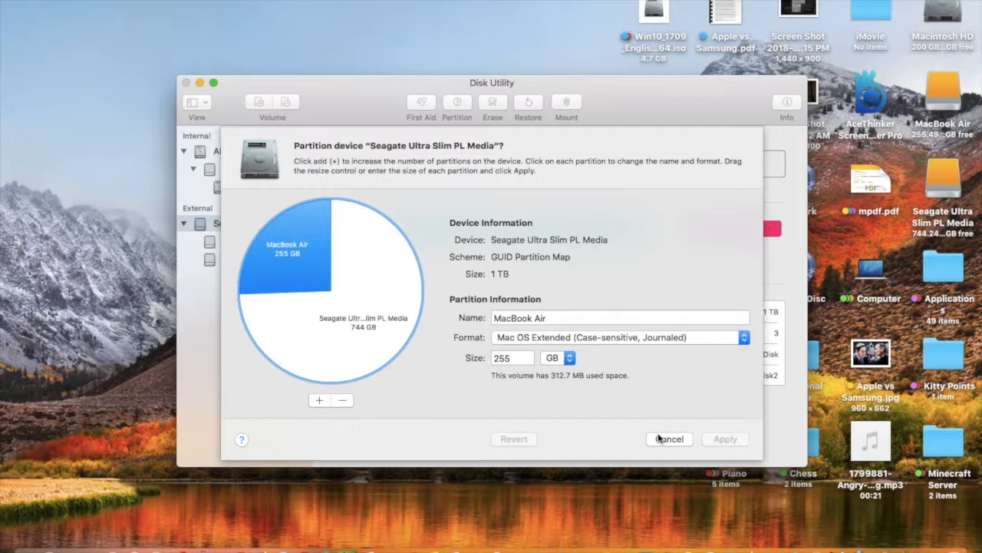
pyautogui.click(670, 439)
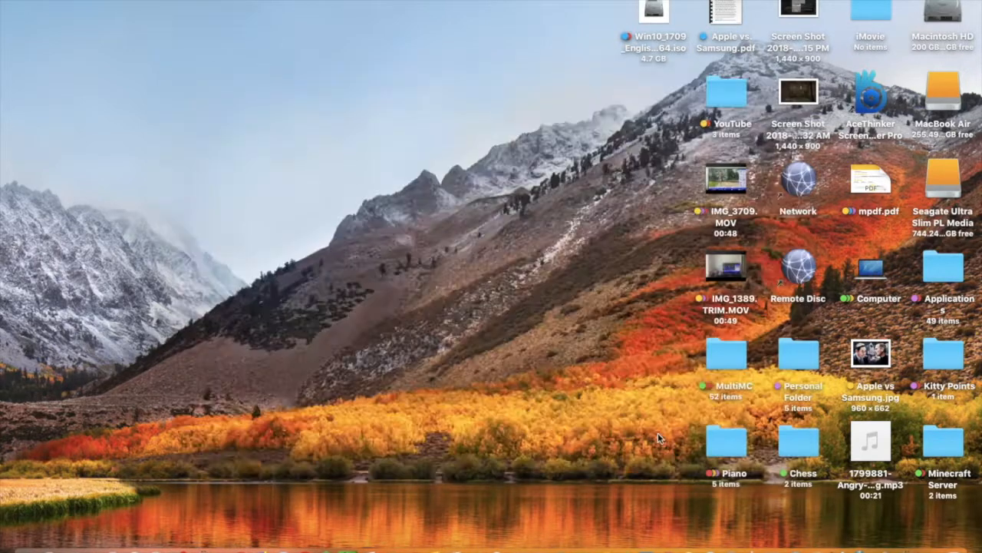
pyautogui.moveTo(398, 379)
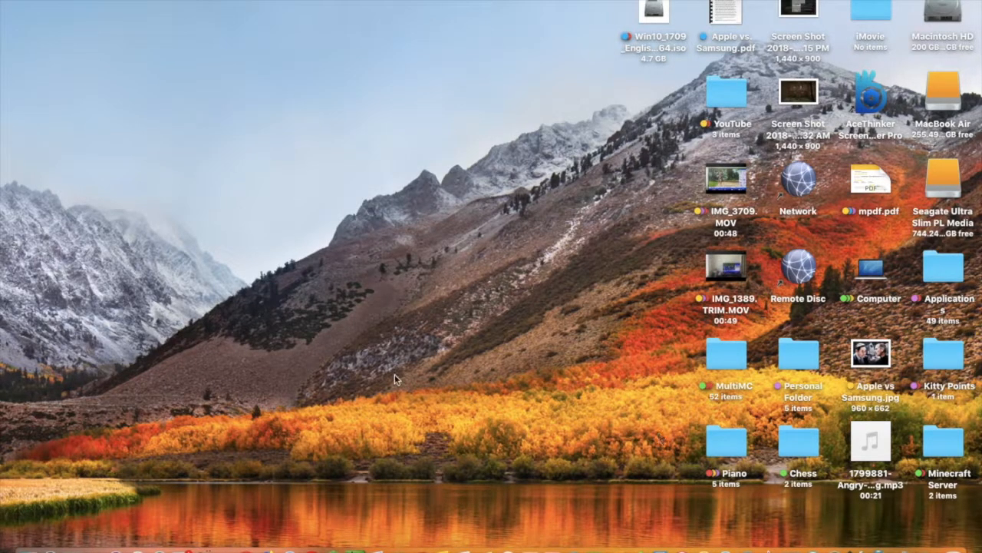